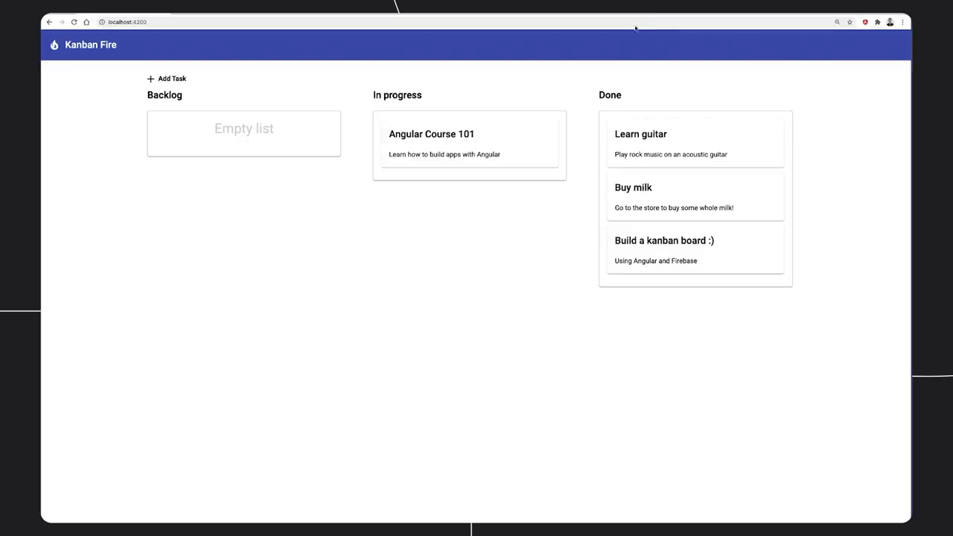
Step: Open the new-task dialog with empty Title and Description via '+ Add Task'
left_click(166, 78)
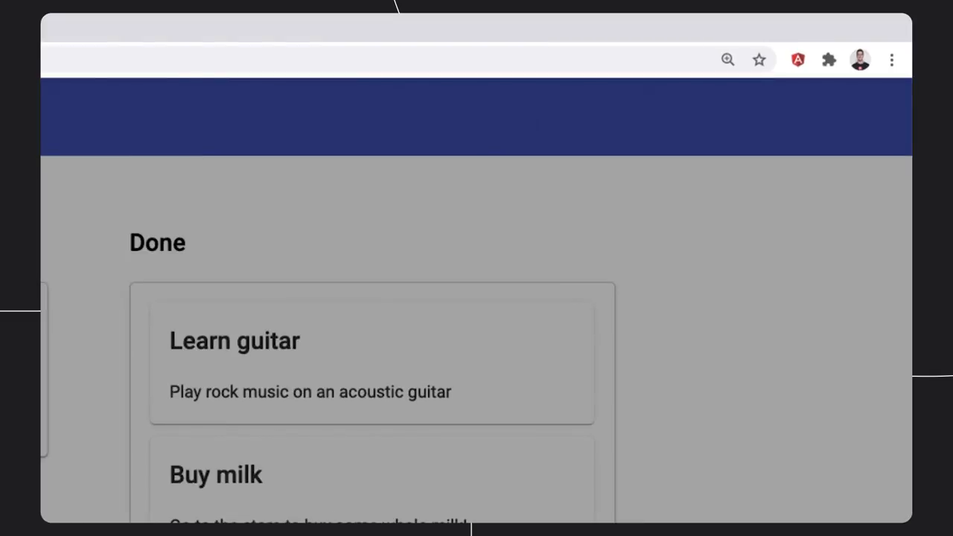
left_click(167, 79)
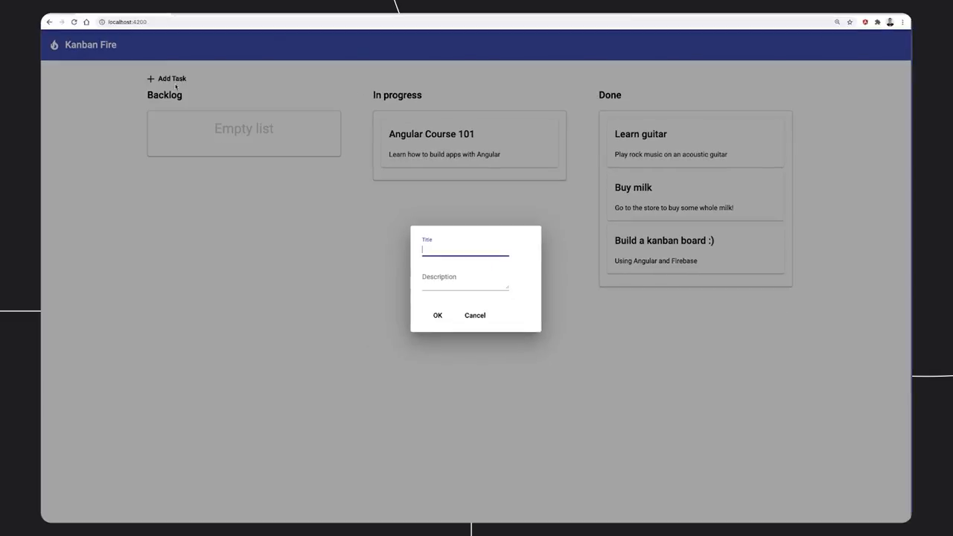
Step: Open DevTools and switch to the Angular panel from the overflow menu
key("F12")
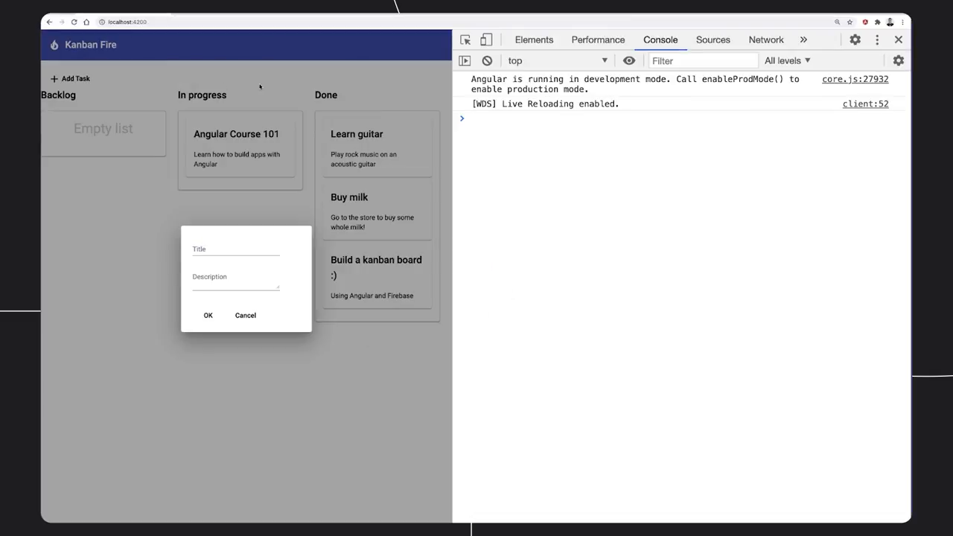
left_click(803, 40)
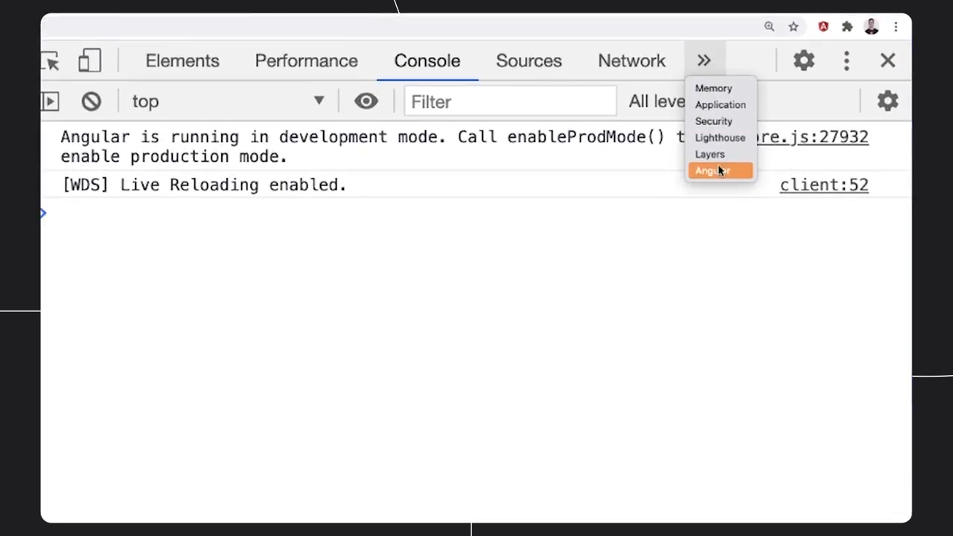
left_click(717, 171)
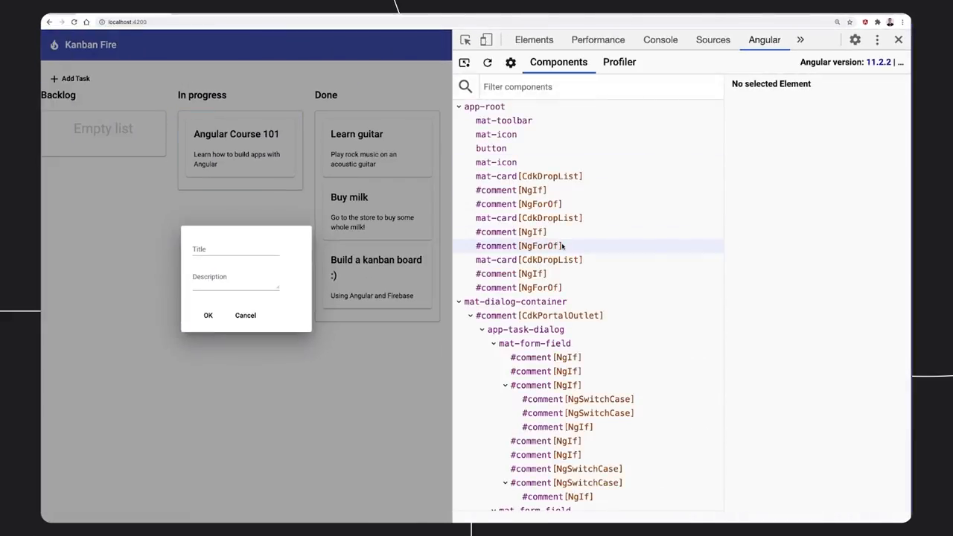
Step: Rename the first Done task to 'Learn acoustic guitar' and open the Profiler
left_click(529, 260)
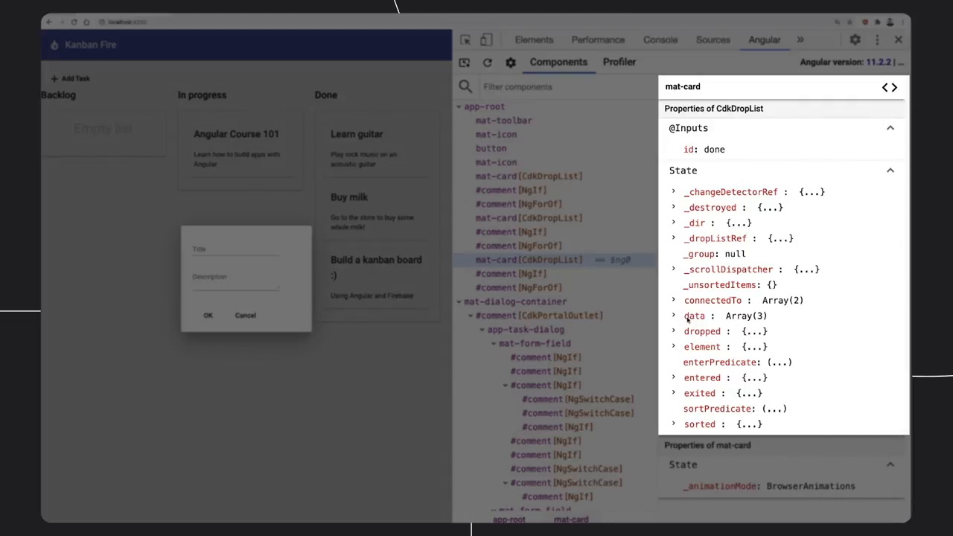
left_click(674, 316)
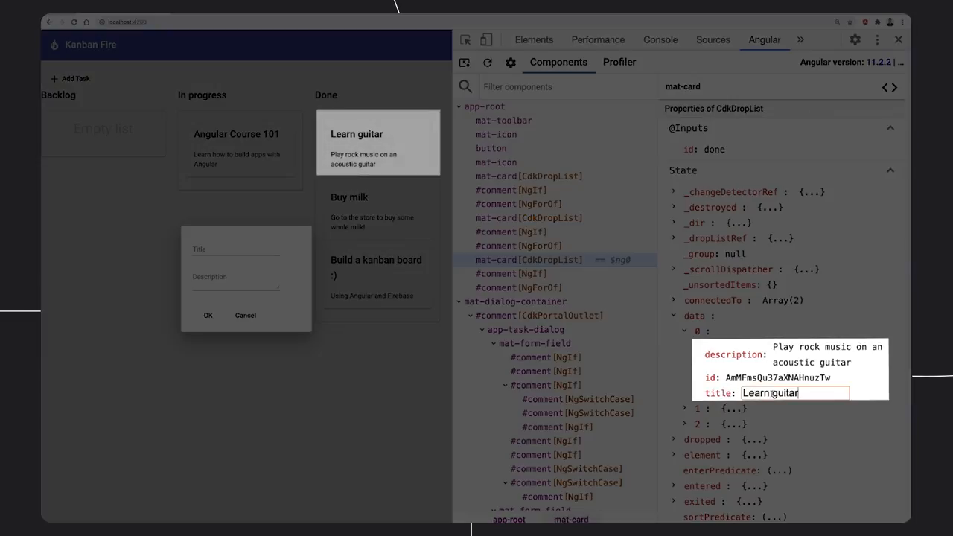
type("acoustic")
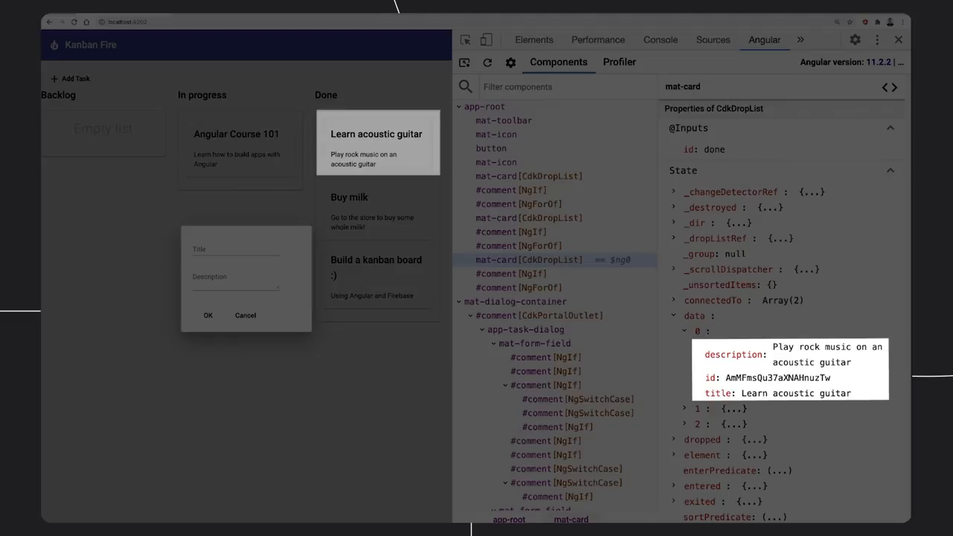
left_click(619, 61)
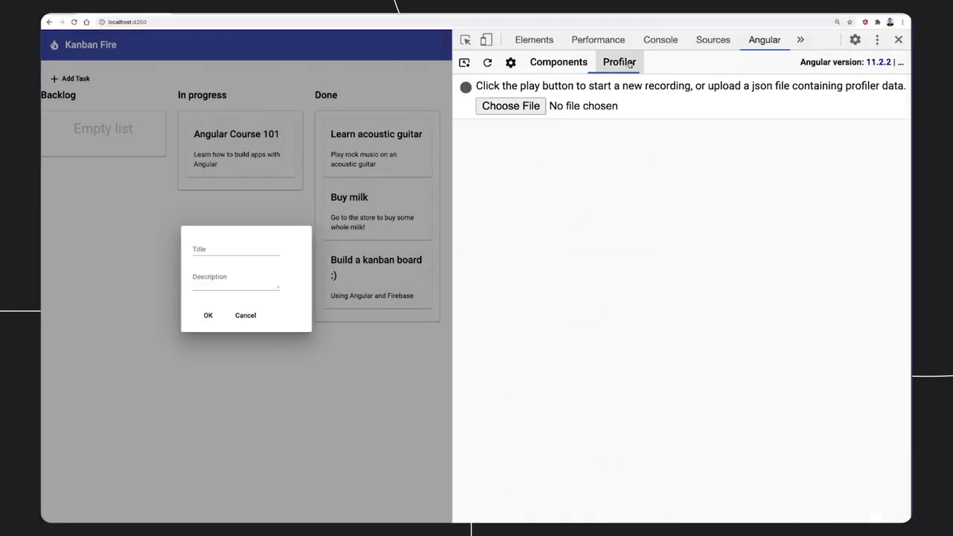
Step: Record a profile while cancelling the task dialog, then preview change-detection cycle 2
left_click(465, 87)
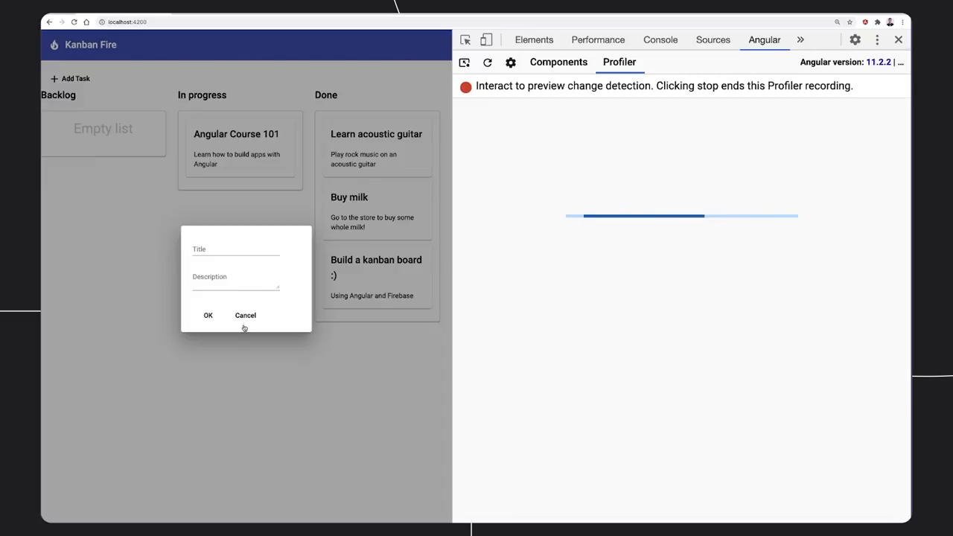
left_click(245, 315)
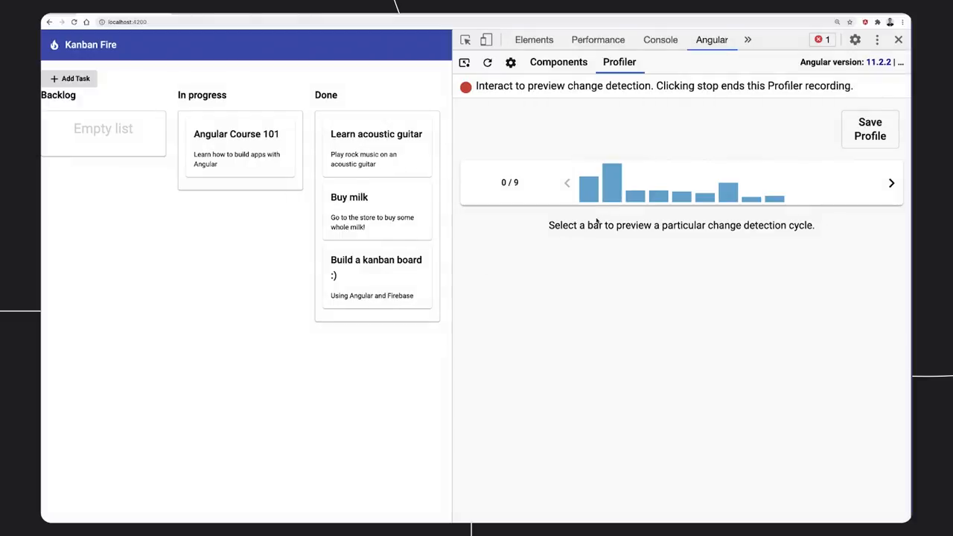
left_click(612, 182)
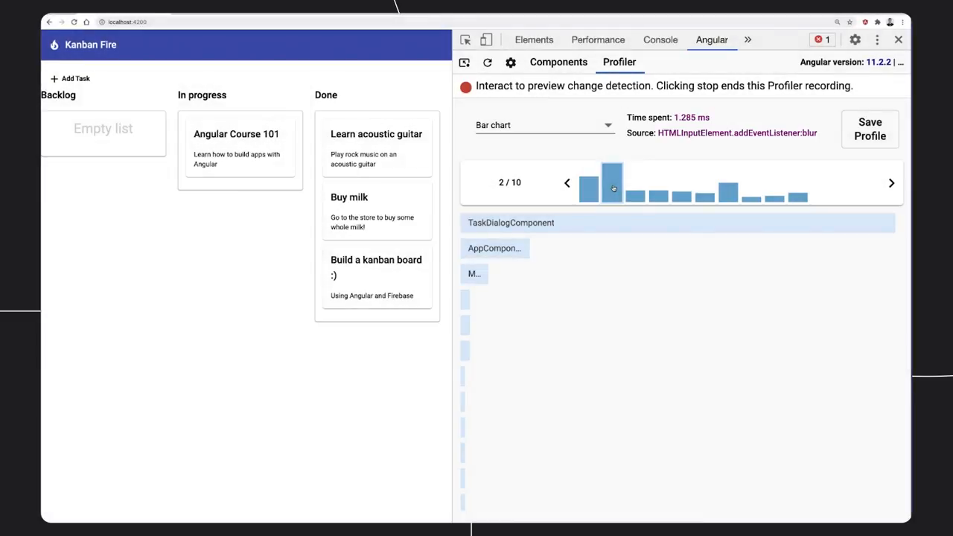
Step: Show TaskDialogComponent timings, then view cycle 2 as flame graph and tree map
left_click(511, 222)
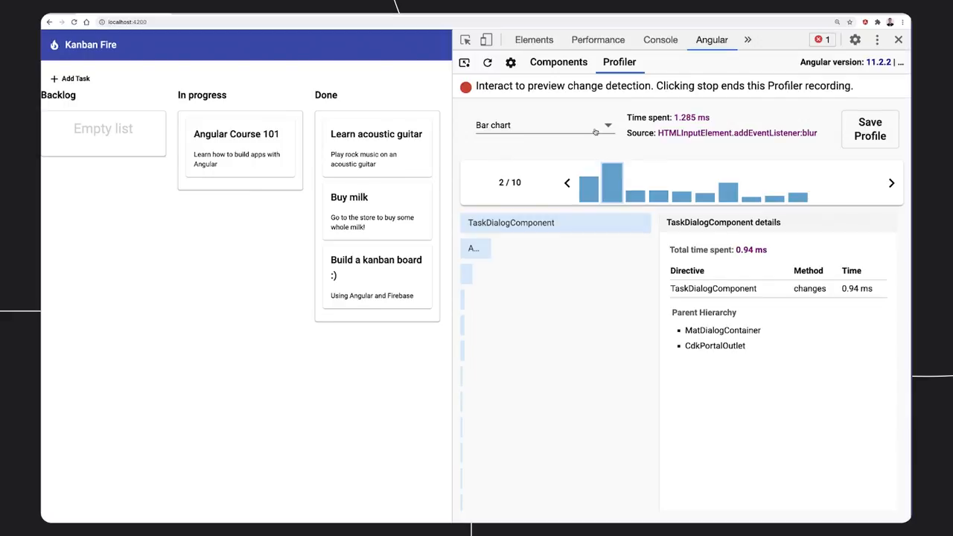
left_click(542, 124)
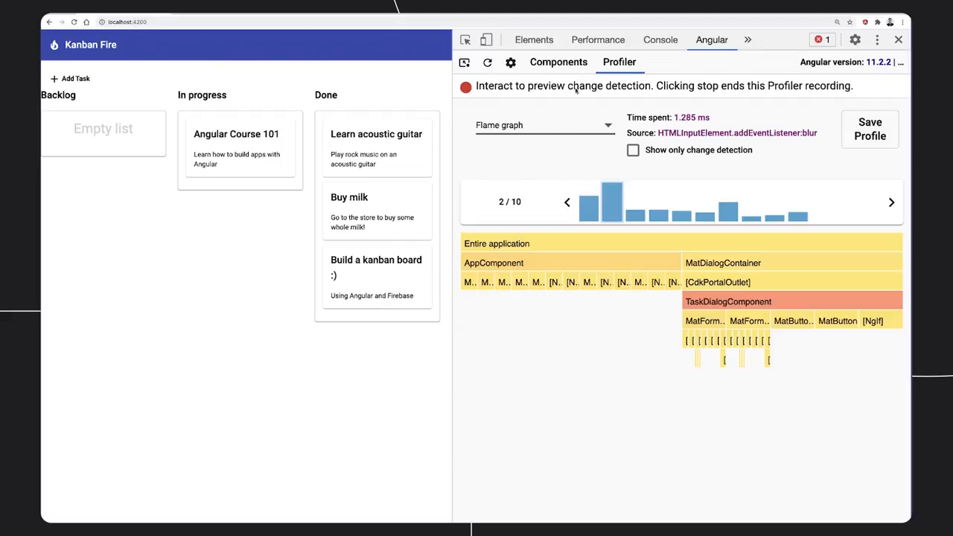
left_click(544, 125)
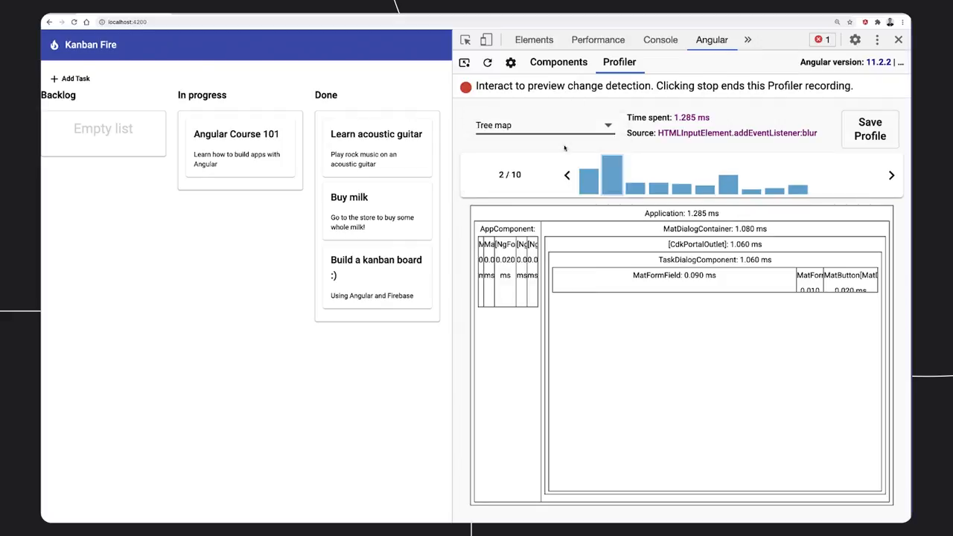